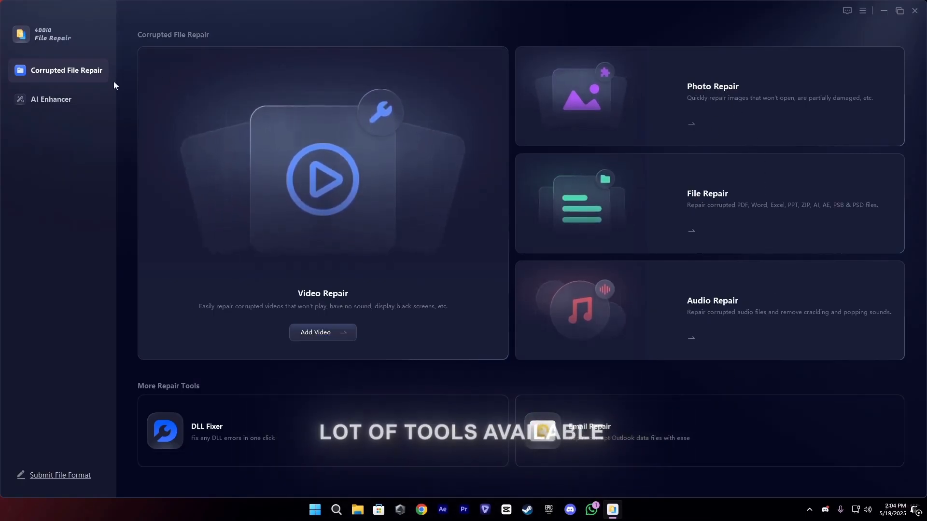
# Open the AI Enhancer tools and start the Video Enhancer
pyautogui.click(51, 100)
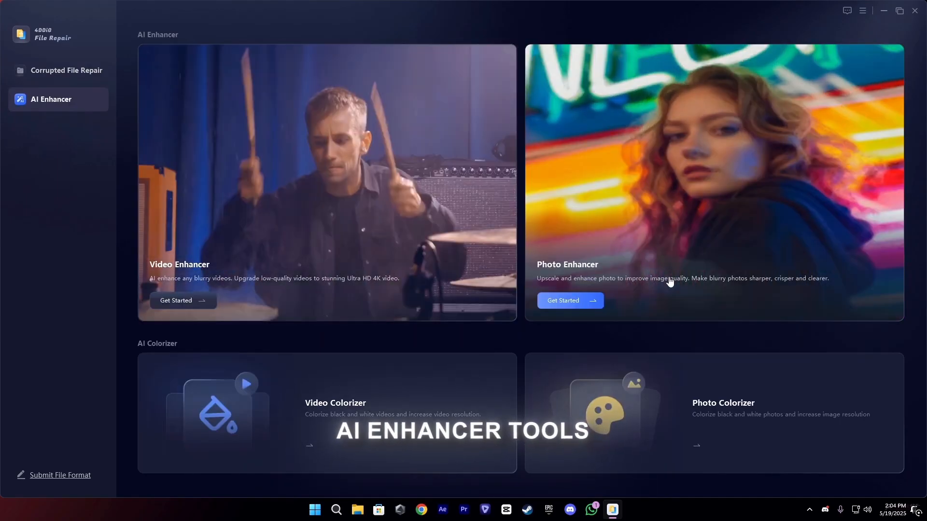
pyautogui.click(182, 301)
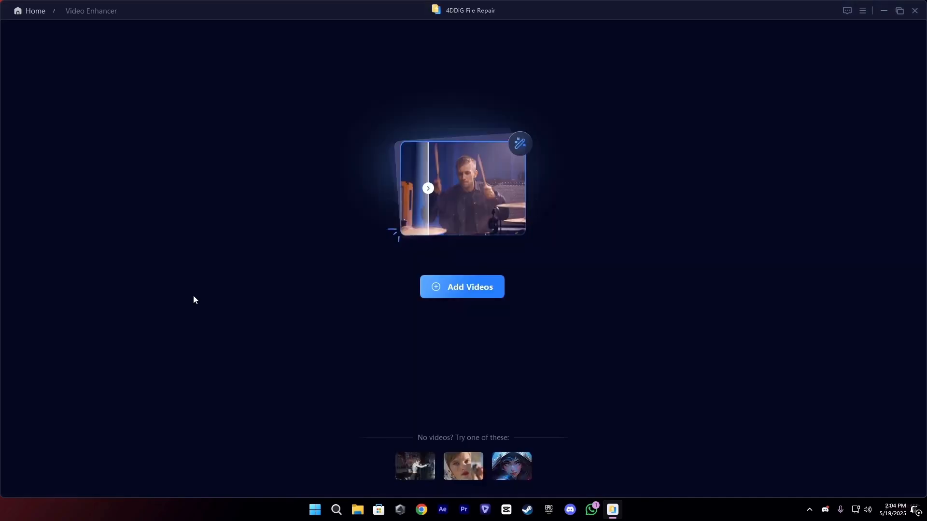
# Add the superhero clip to the Video Enhancer for preview
pyautogui.click(461, 287)
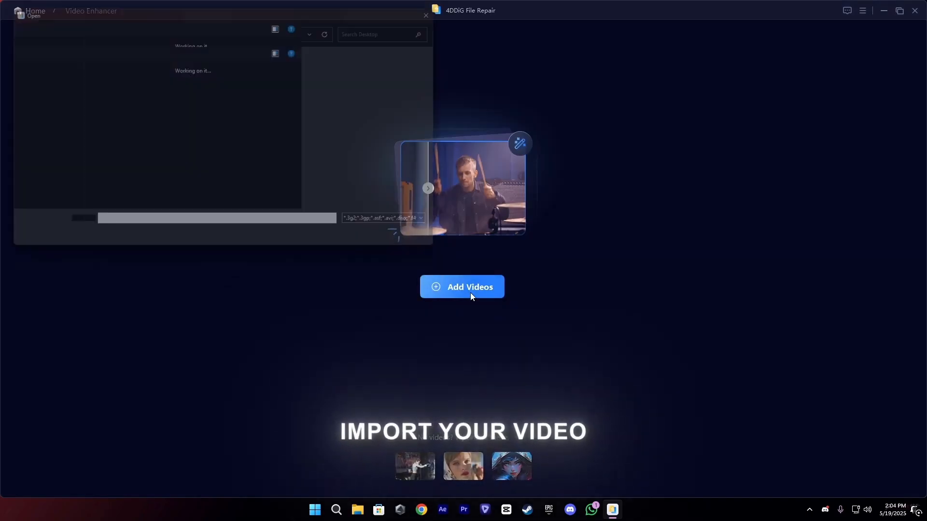
pyautogui.click(461, 286)
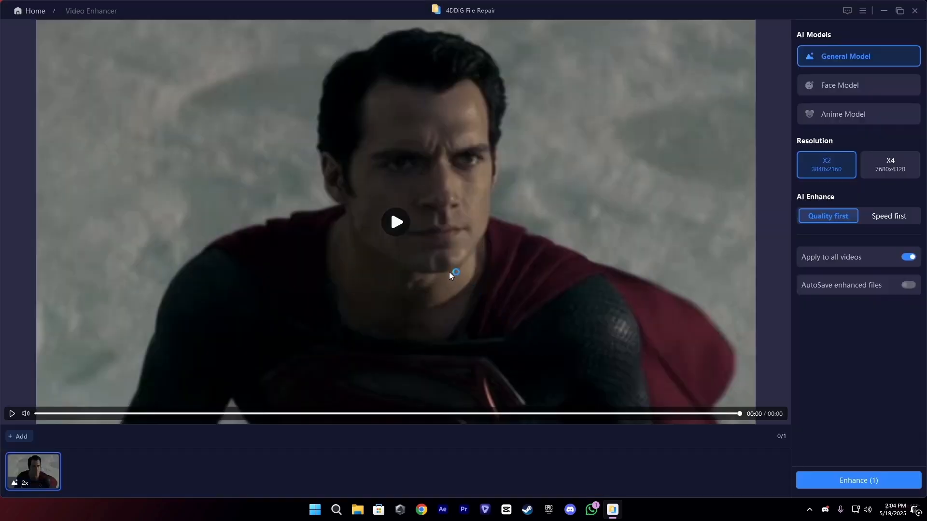
# Set resolution to X4 (7680x4320) with quality first and start enhancing the clip
pyautogui.click(395, 222)
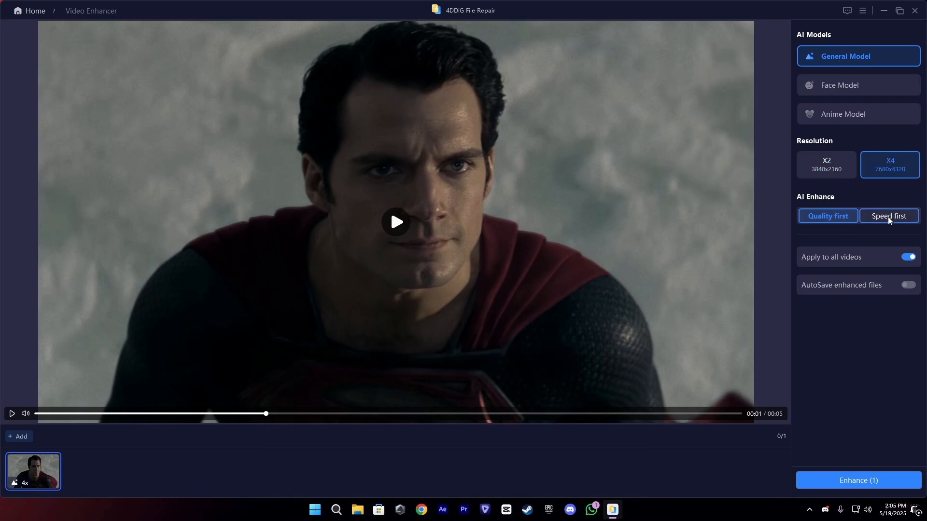
pyautogui.click(828, 216)
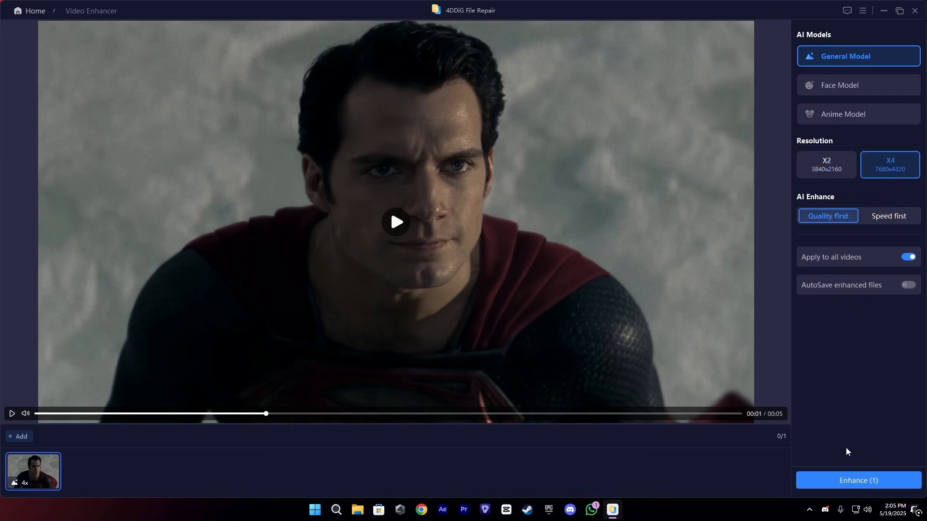
pyautogui.click(858, 480)
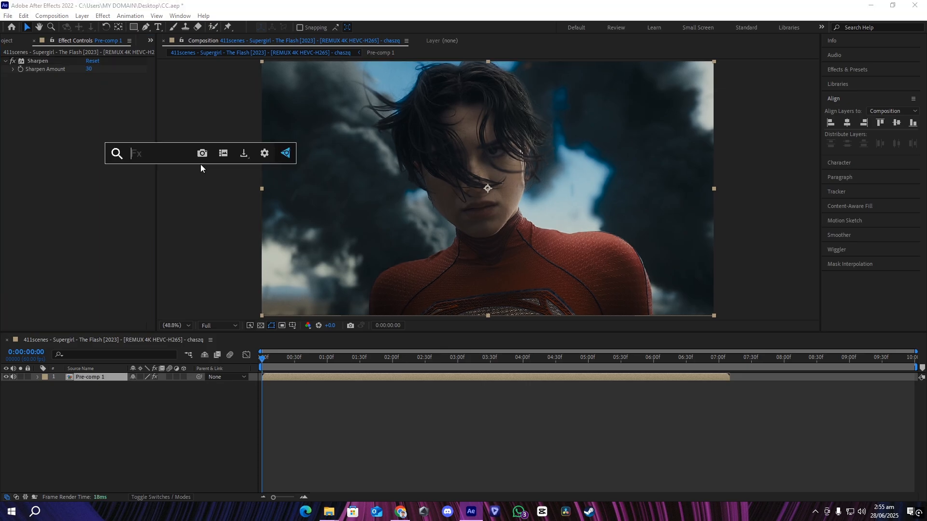
# Search effects for 'uns' and apply Unsharp Mask to the pre-comp layer
pyautogui.write('uns')
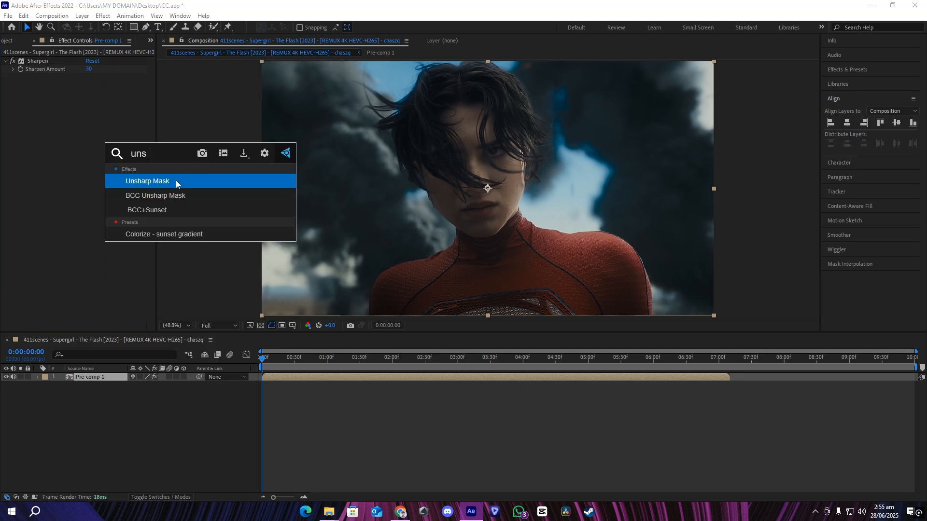
pyautogui.doubleClick(146, 181)
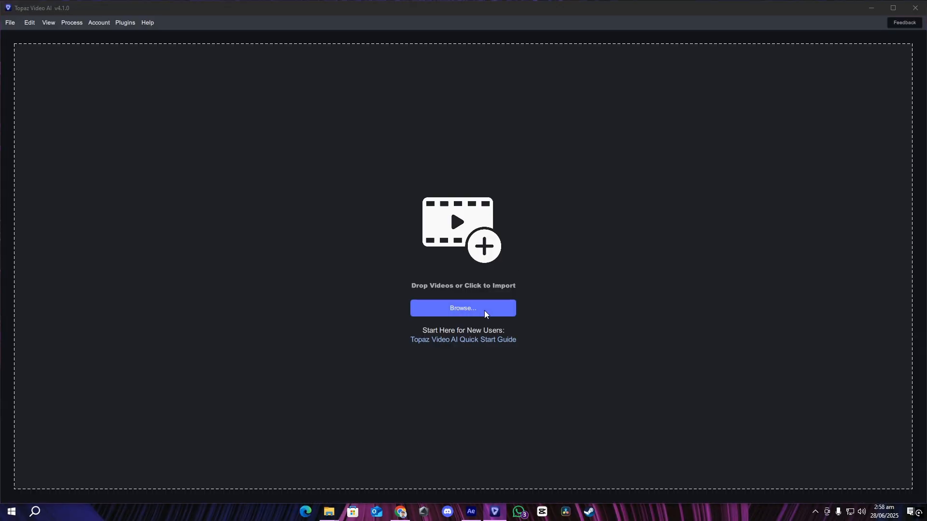
# Browse for CLIP.avi to import it into Topaz Video AI
pyautogui.click(463, 308)
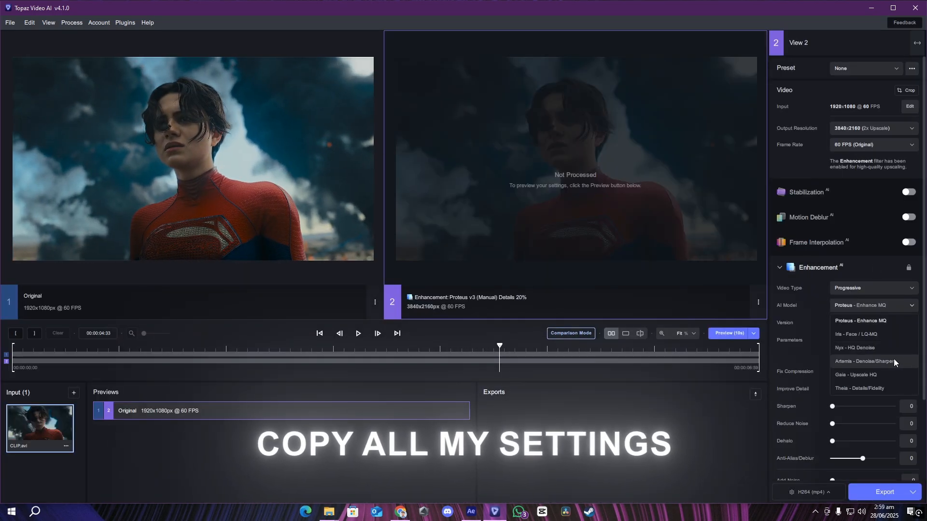
# Set the AI model to Artemis with High Quality V12 input and add a second enhancement
pyautogui.click(864, 361)
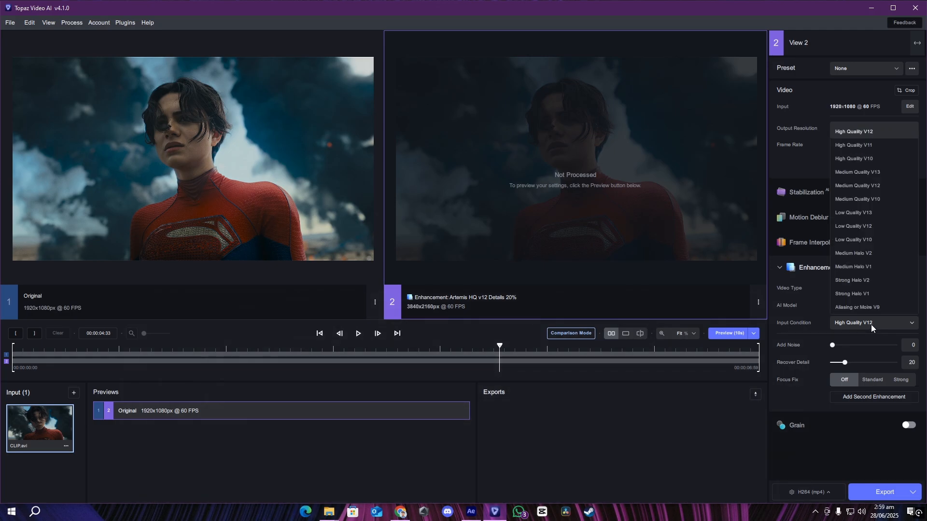
pyautogui.click(856, 171)
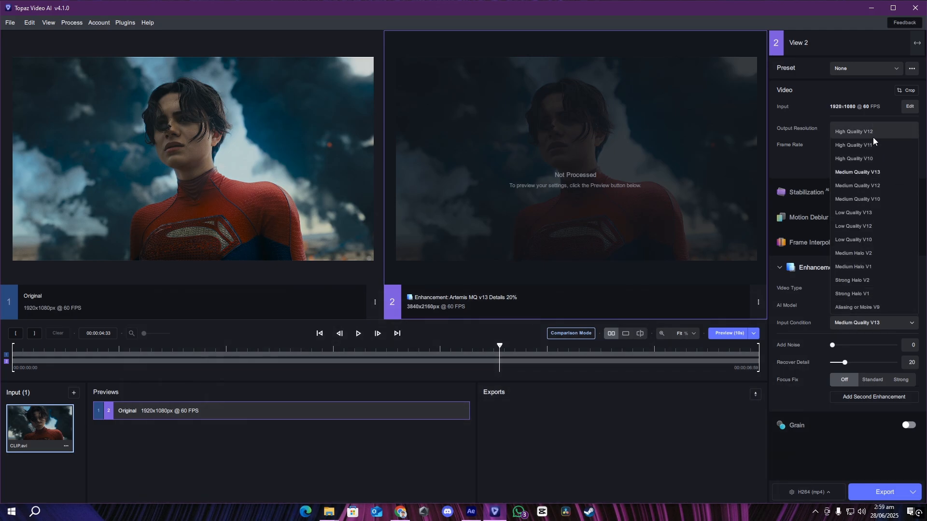
pyautogui.click(853, 132)
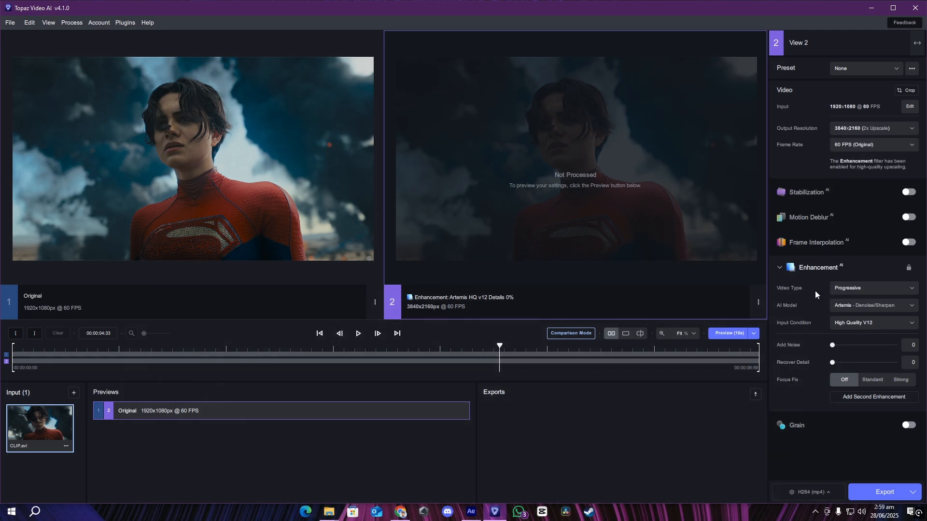
pyautogui.click(873, 397)
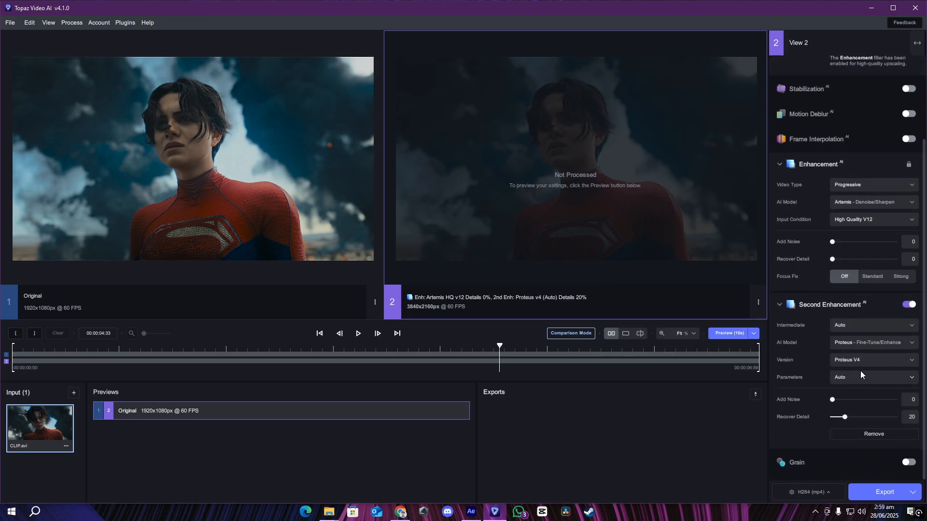
# Set the second enhancement to Proteus V3 manual: recover detail 0, fix compression 80, detail 100, sharpen 10, noise 20
pyautogui.click(872, 378)
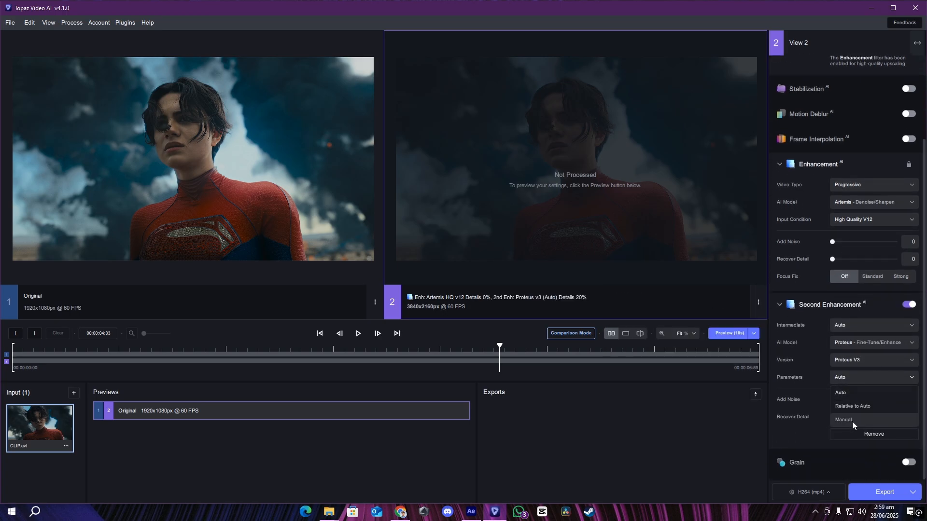
pyautogui.click(842, 421)
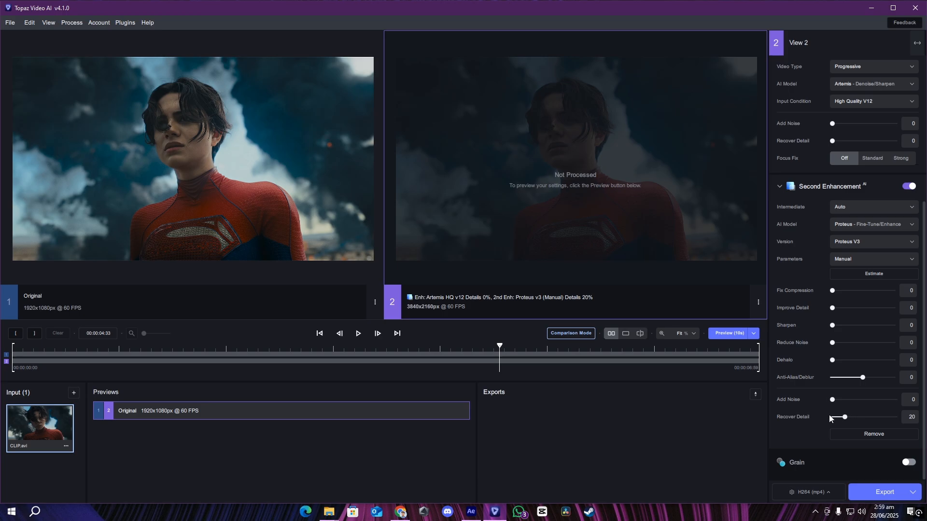
pyautogui.moveTo(844, 417); pyautogui.dragTo(832, 417)
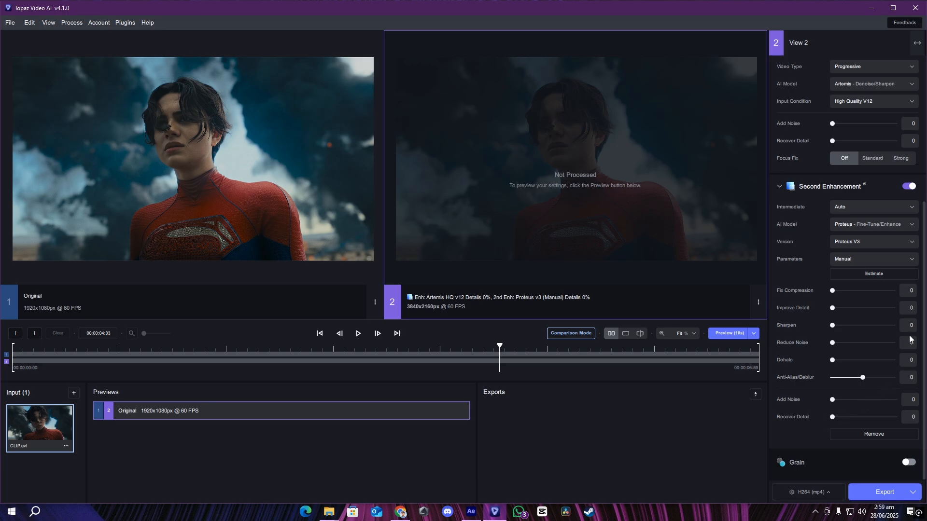
pyautogui.click(911, 291)
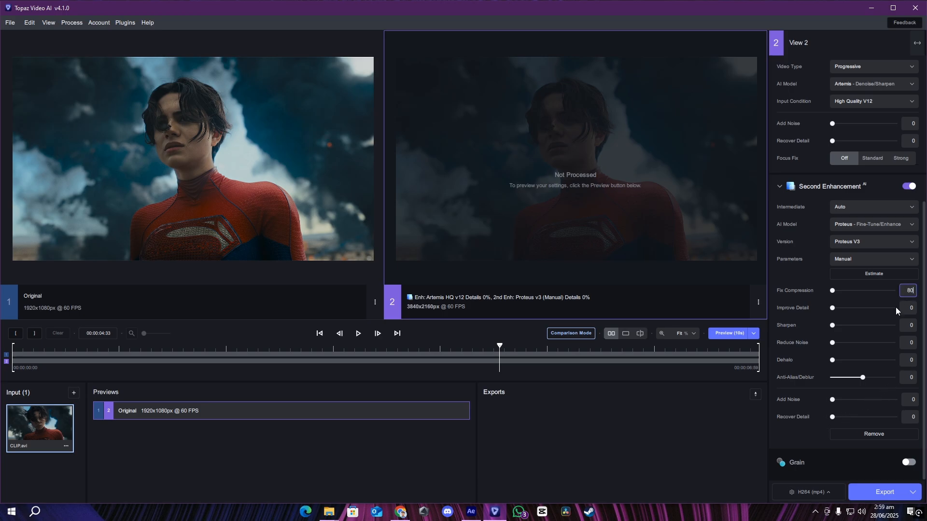
pyautogui.moveTo(832, 307); pyautogui.dragTo(892, 307)
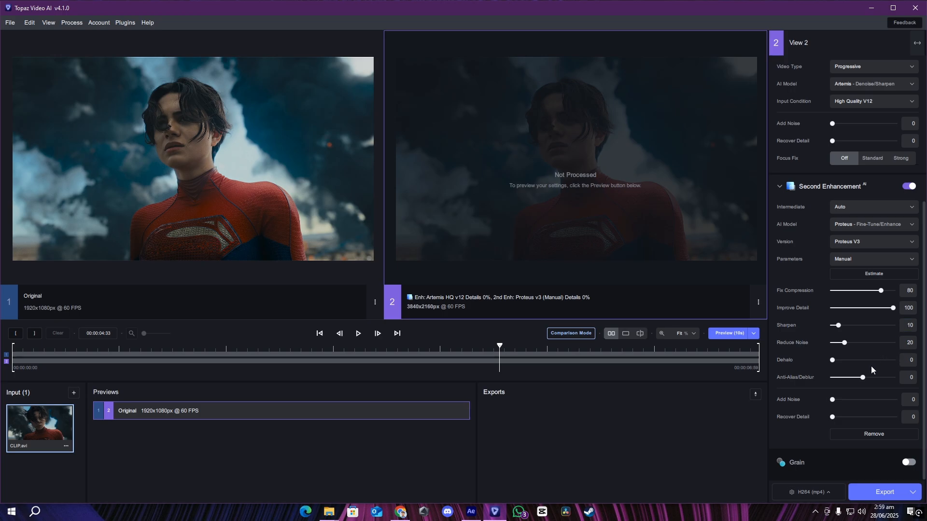
pyautogui.click(870, 364)
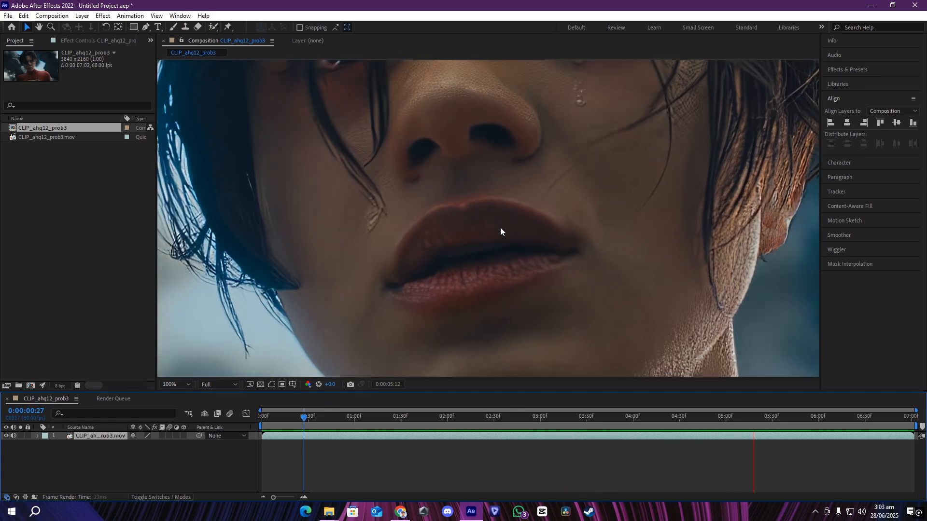
# Bring up the composition's new-layer options in the viewer
pyautogui.rightClick(489, 219)
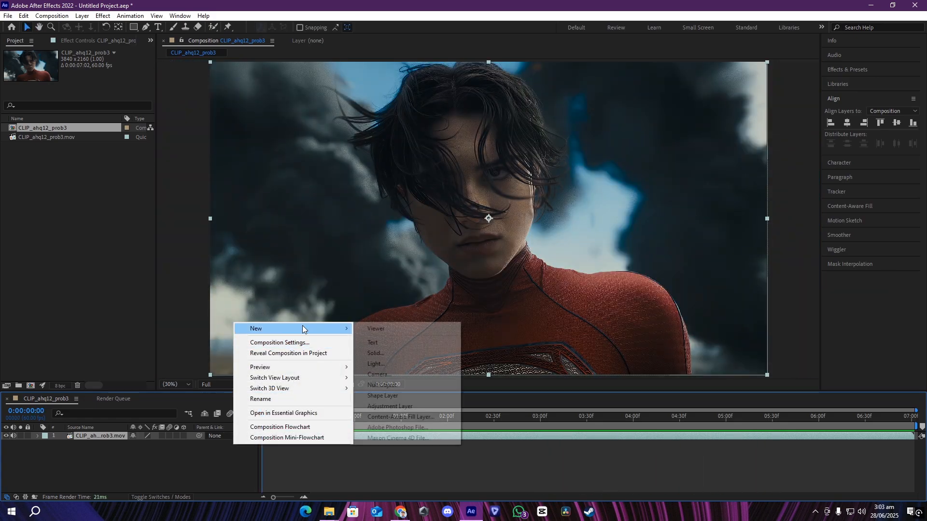
# Add a new adjustment layer above the upscaled clip
pyautogui.click(390, 406)
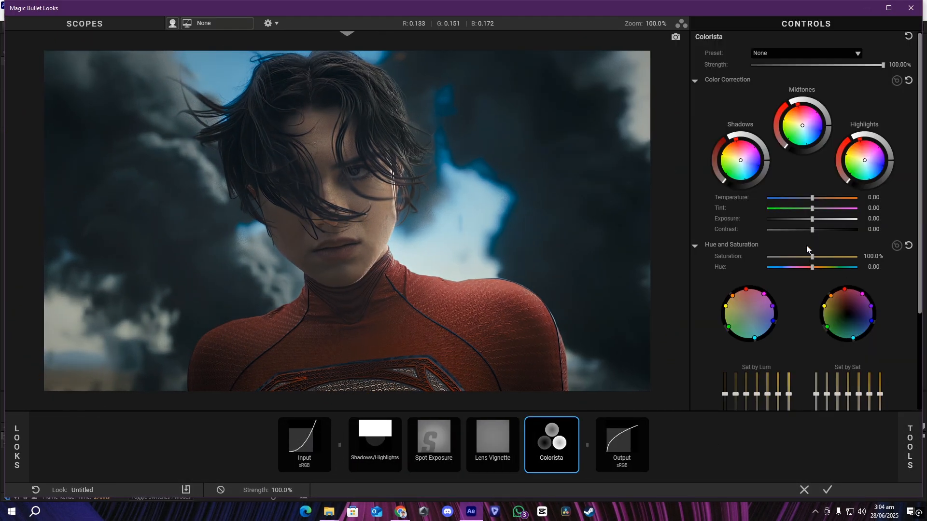
# Adjust the Colorista colour correction in the Looks editor
pyautogui.moveTo(812, 257); pyautogui.dragTo(814, 257)
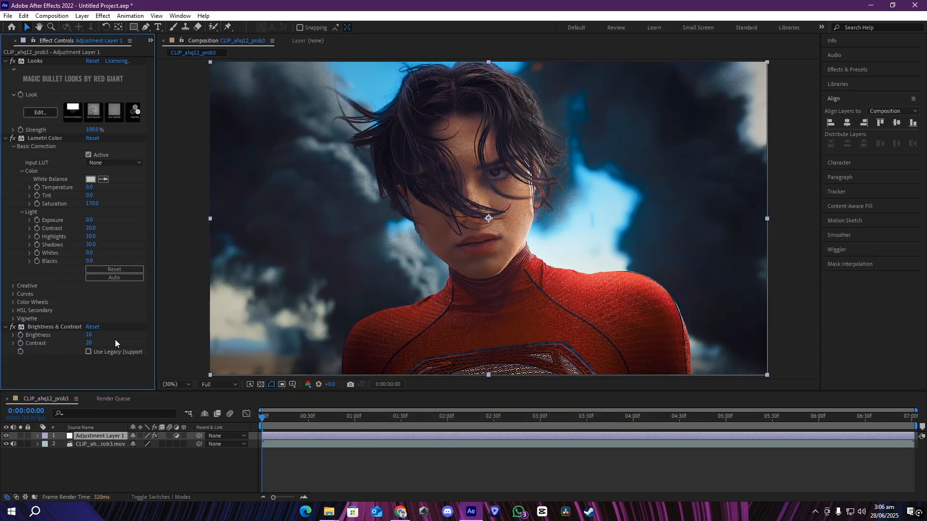
# Raise the Lumetri Color Shadows value to 40 on the adjustment layer
pyautogui.click(645, 416)
pyautogui.write('6')
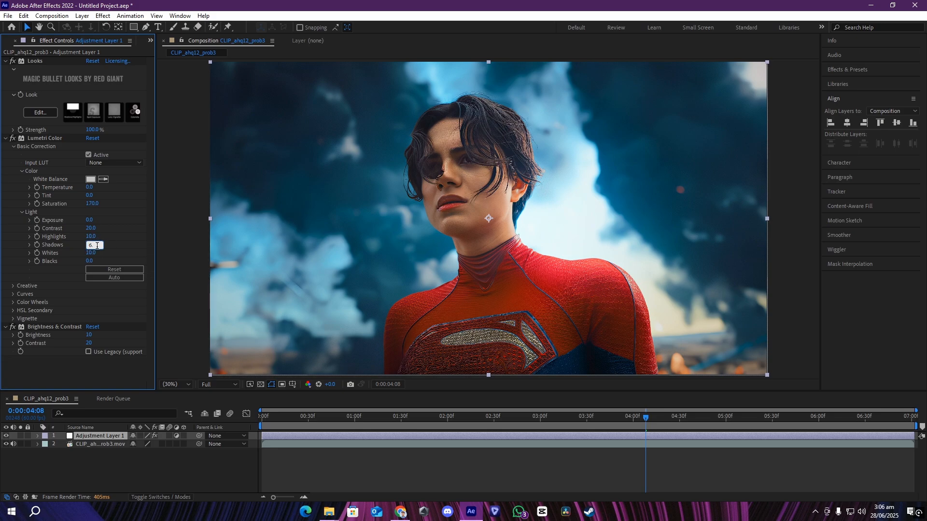
pyautogui.write('40')
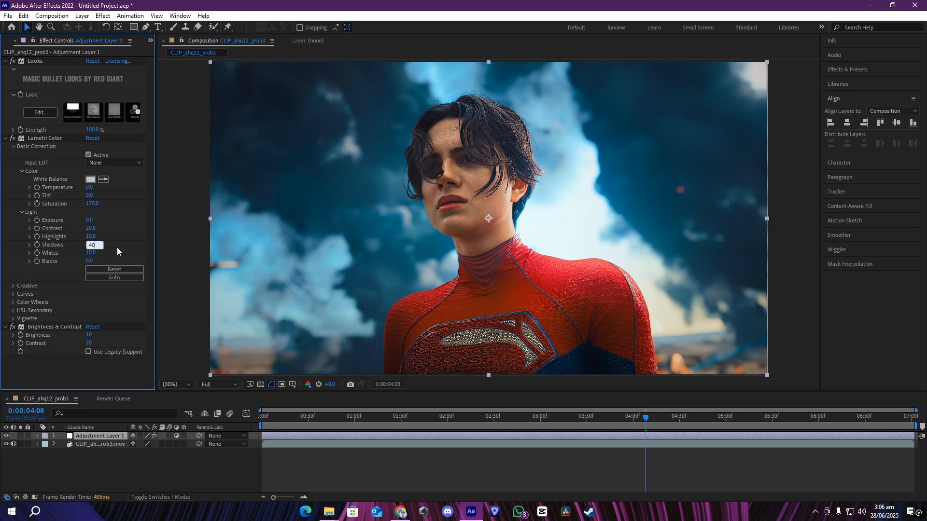